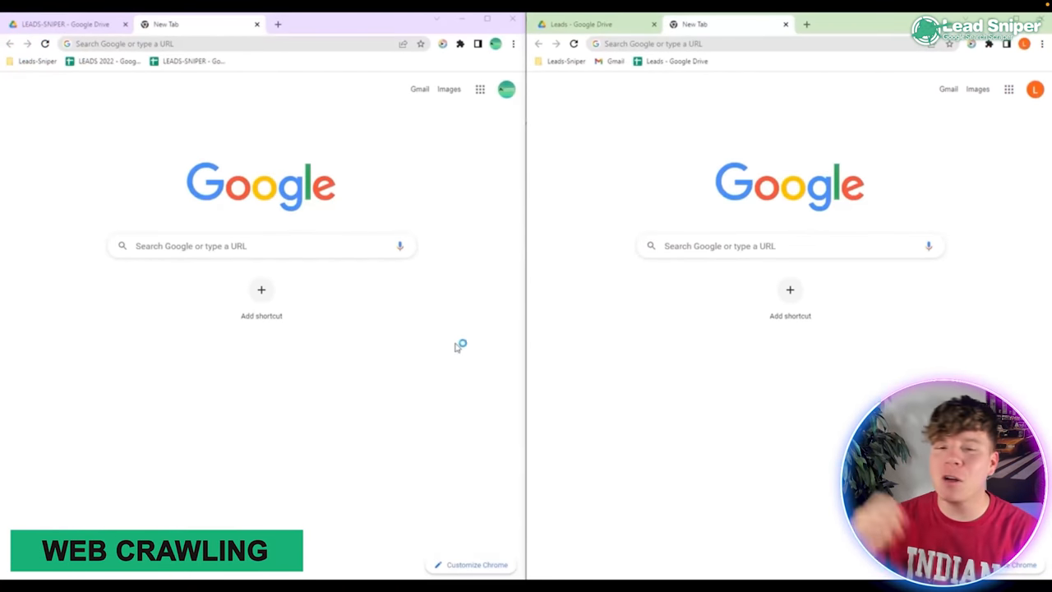
mouse_move(473, 132)
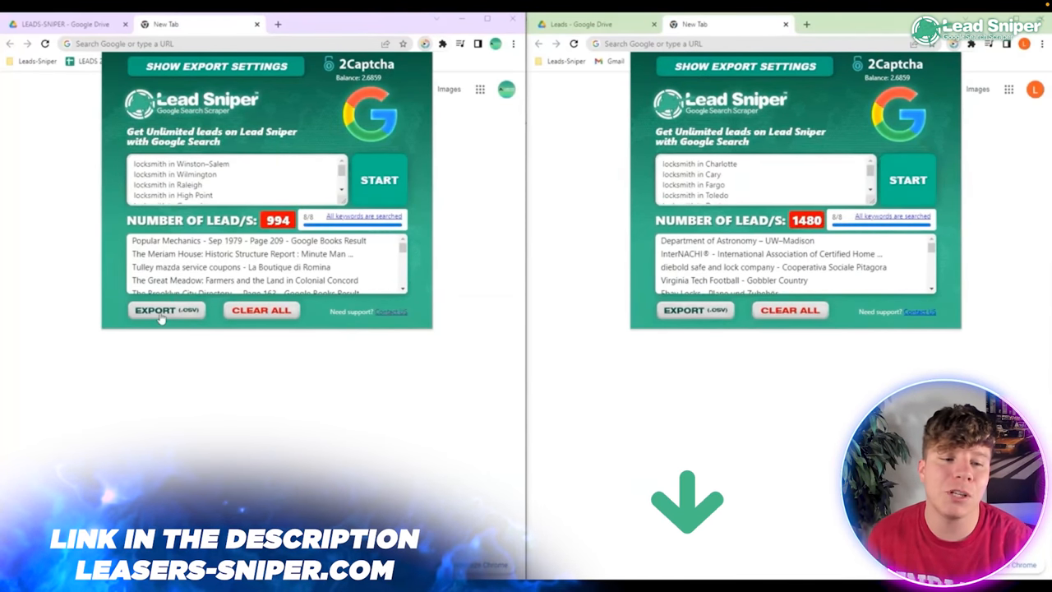
- Export the scraped locksmith leads from Lead Sniper as a CSV download
left_click(155, 310)
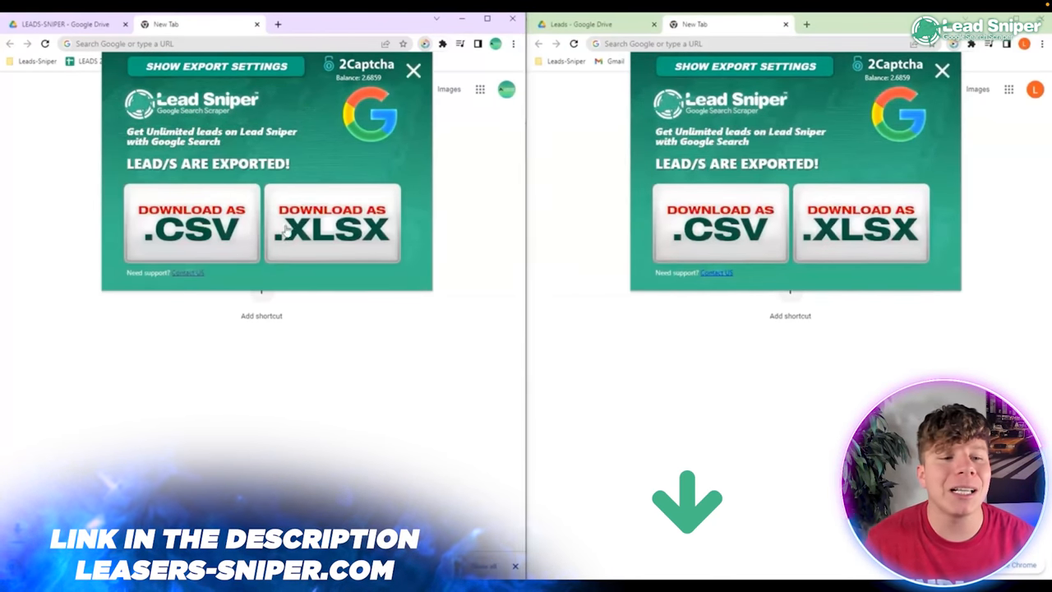
left_click(191, 222)
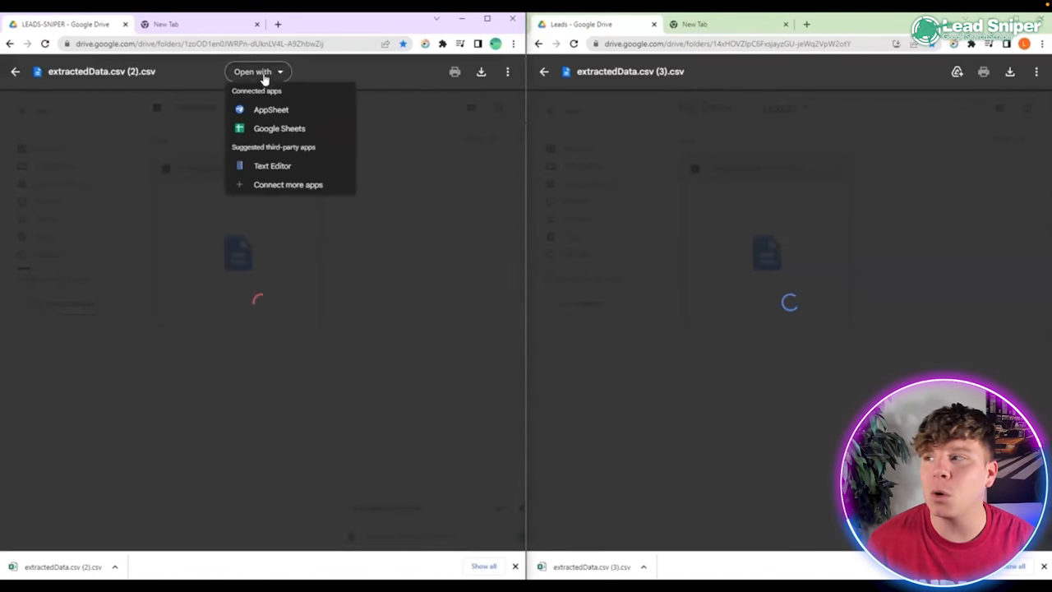
- Open extractedData.csv in Google Sheets and scroll through the Winston-Salem and Charlotte leads
left_click(279, 129)
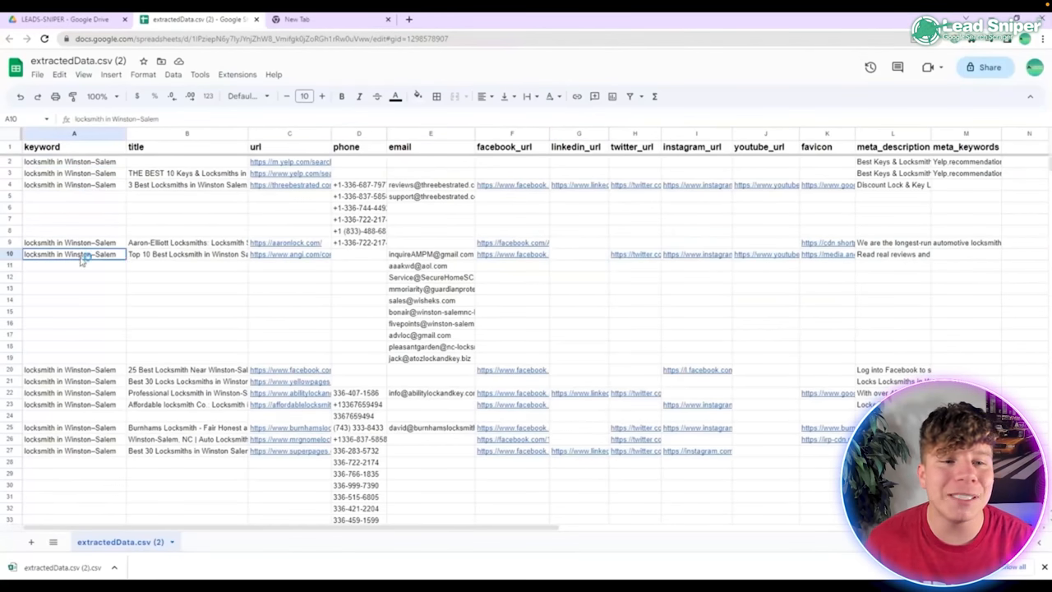
left_click(430, 451)
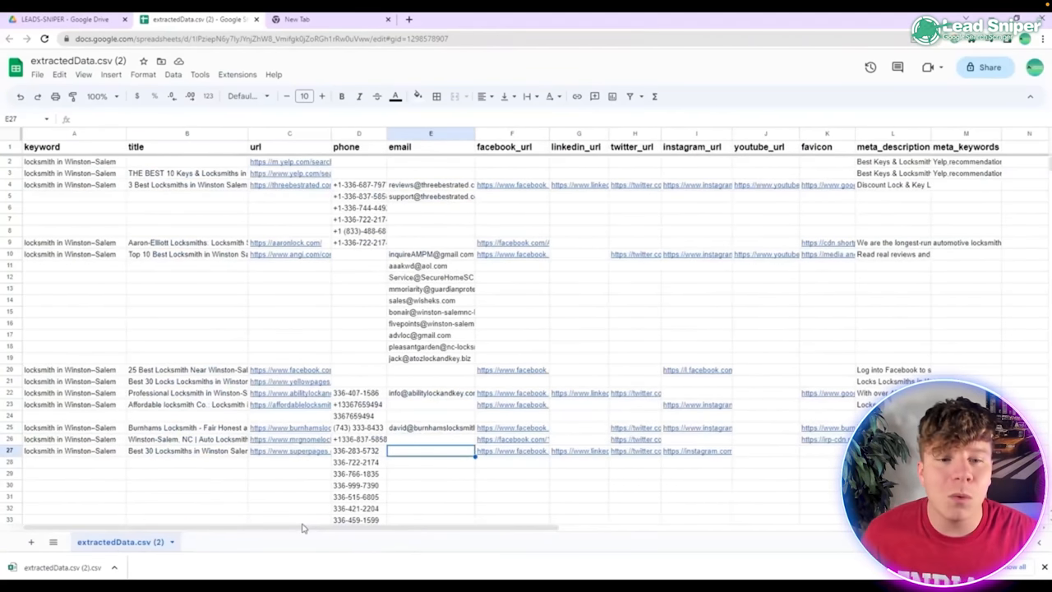
scroll("down", 3)
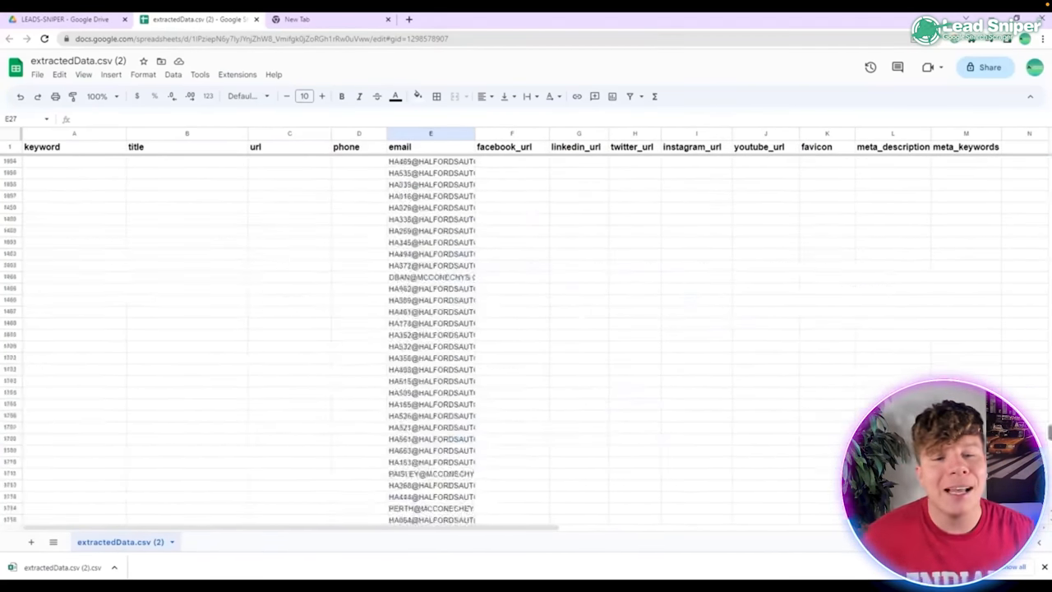
scroll("up", 3)
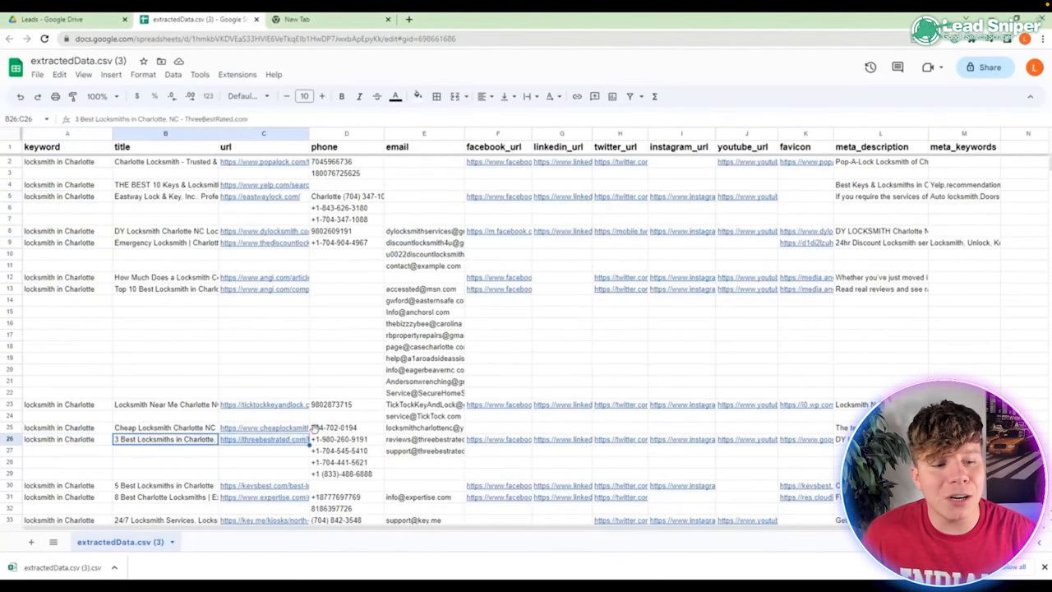
- Select the phone column D and scroll down through Toledo, Dayton, Columbus, Cleveland, Cincinnati rows
left_click(346, 146)
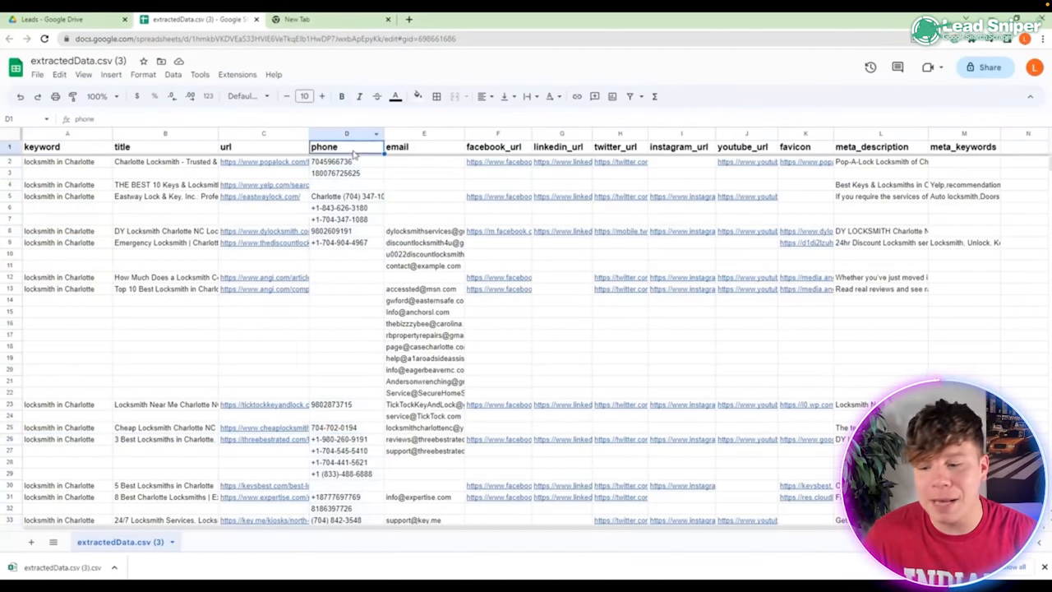
scroll("down", 3)
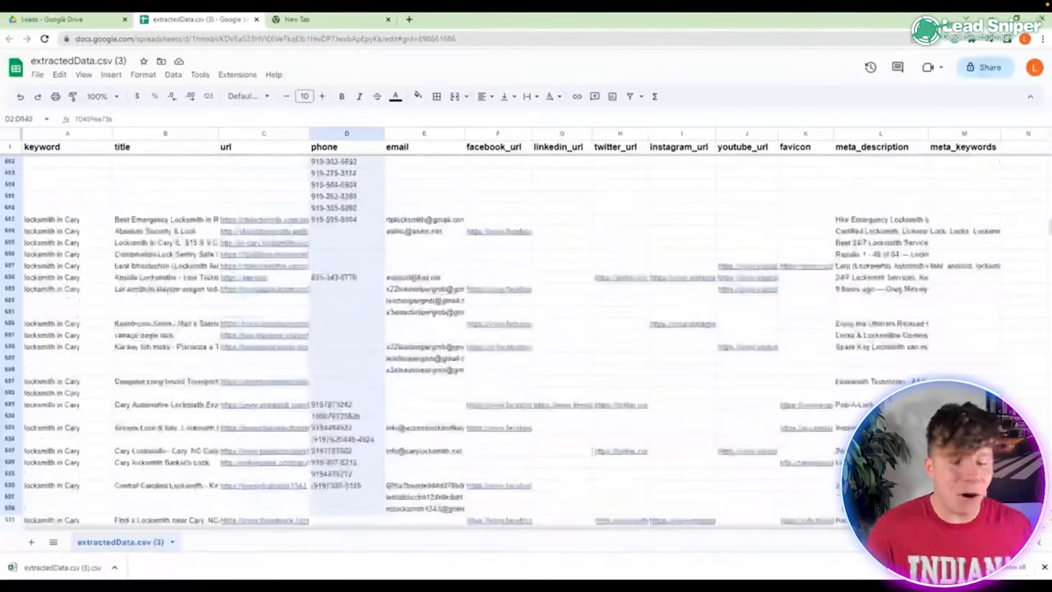
scroll("down", 3)
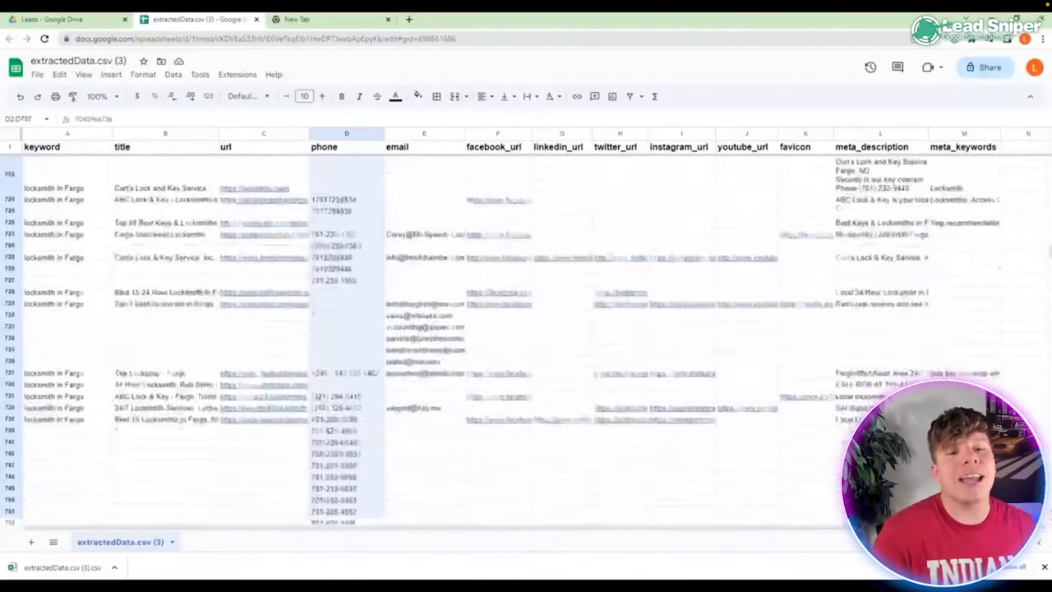
scroll("down", 3)
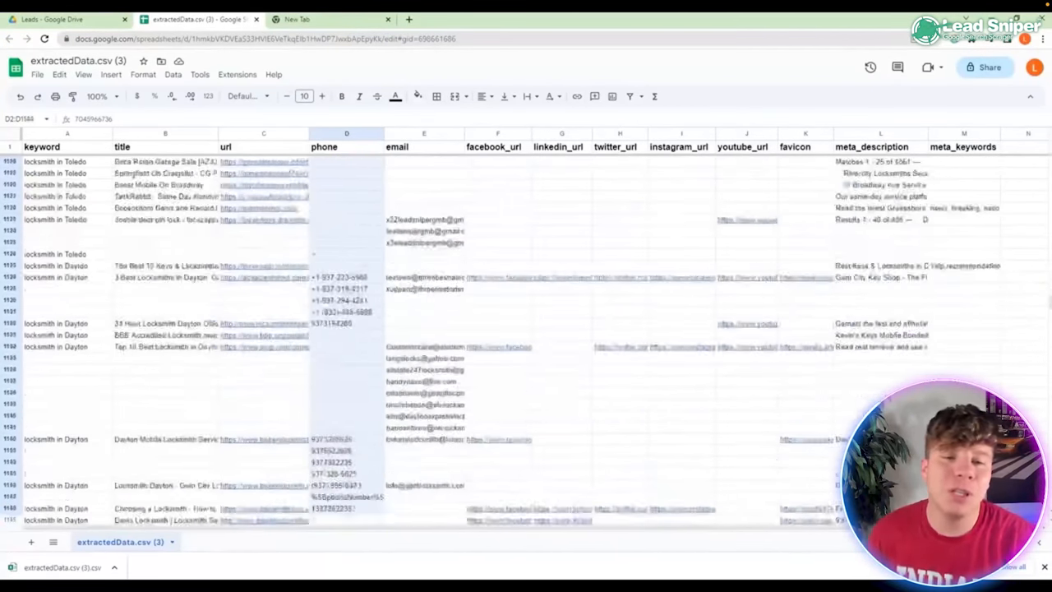
scroll("down", 3)
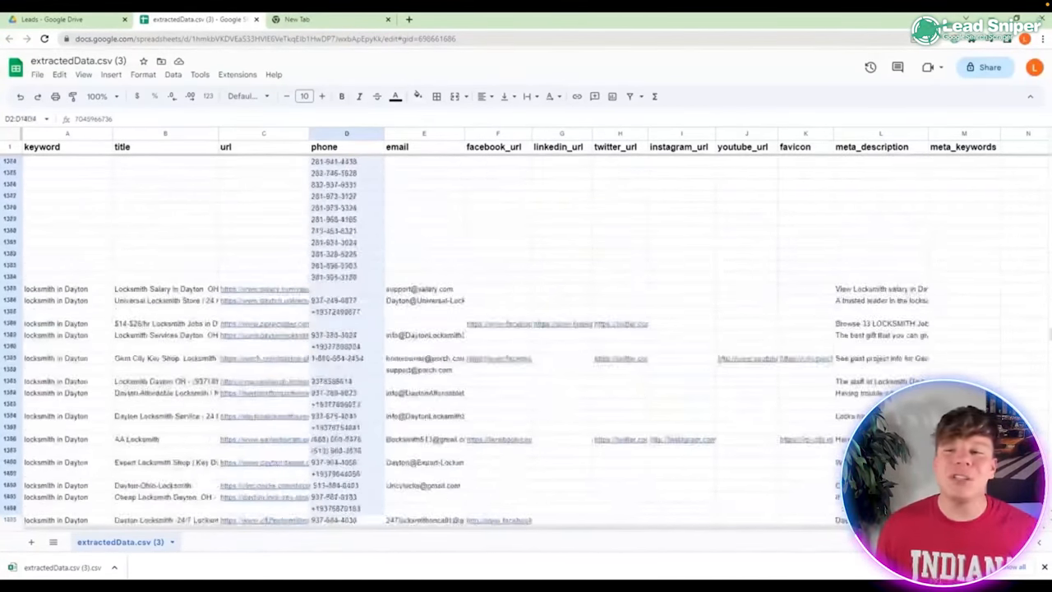
scroll("down", 3)
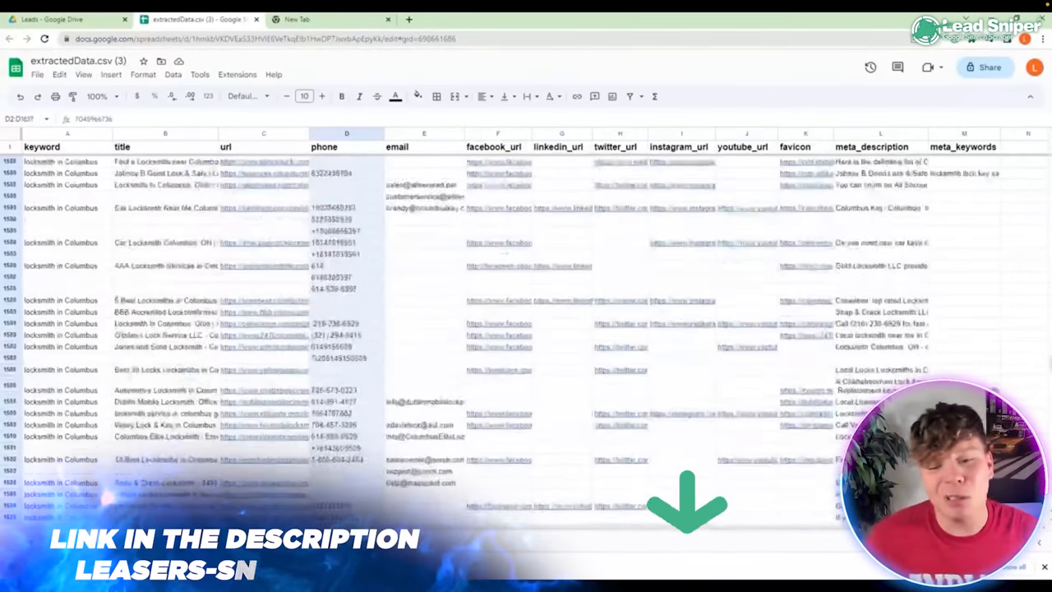
scroll("down", 3)
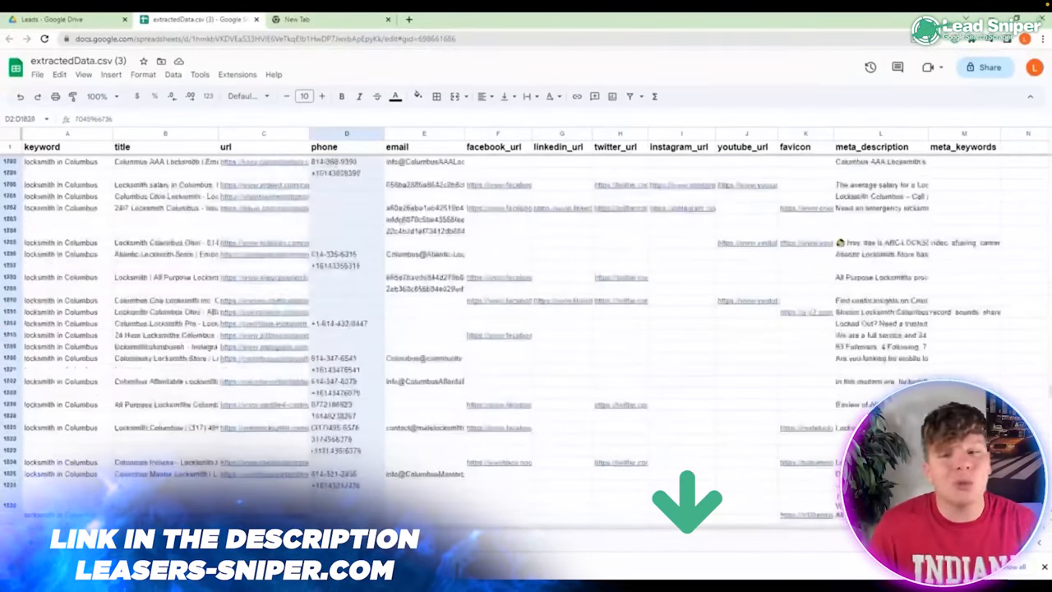
scroll("down", 3)
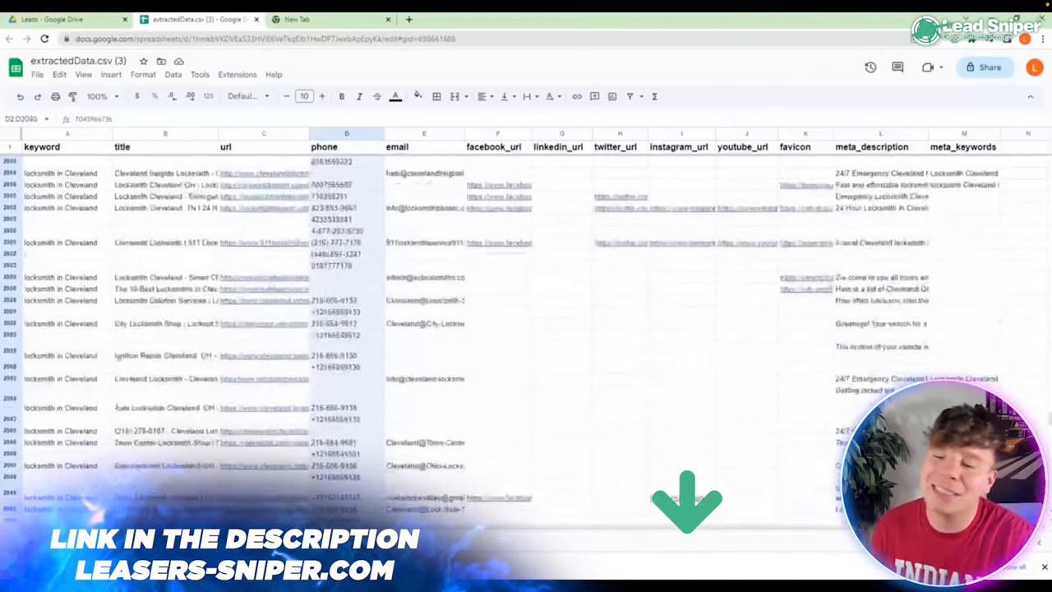
scroll("down", 3)
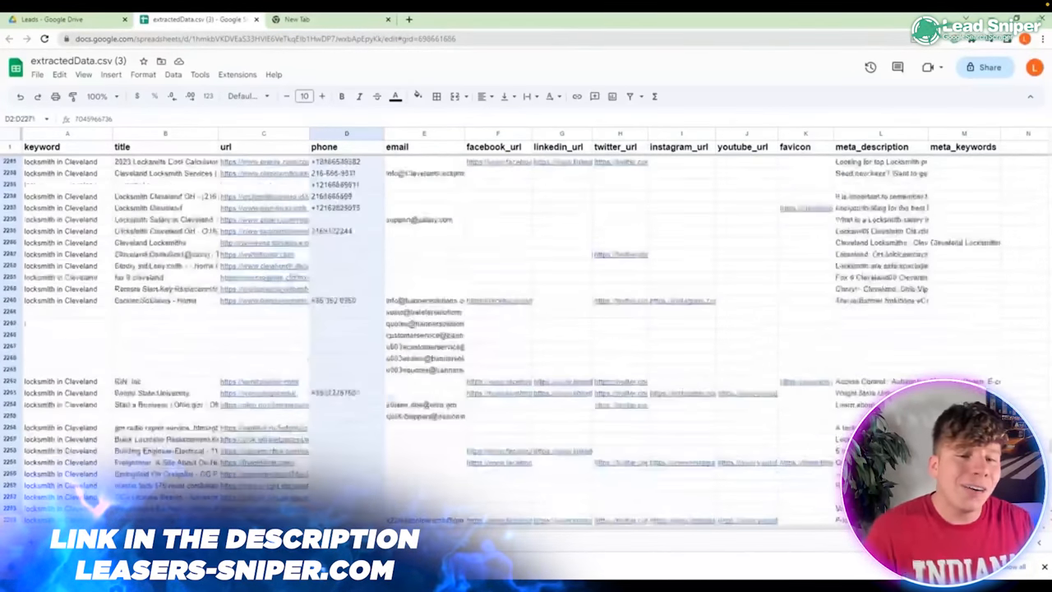
scroll("down", 3)
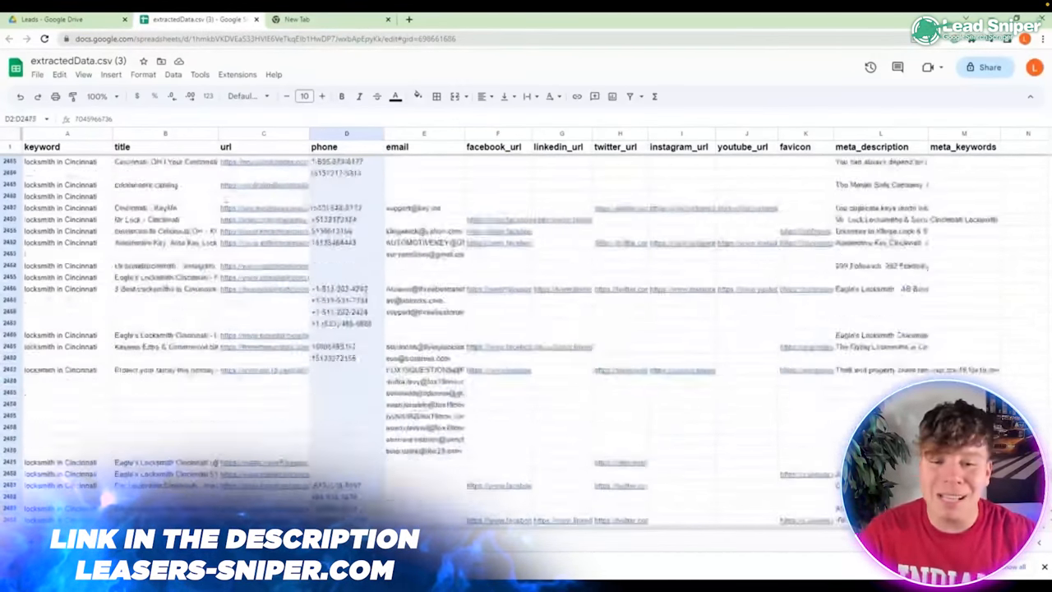
scroll("down", 3)
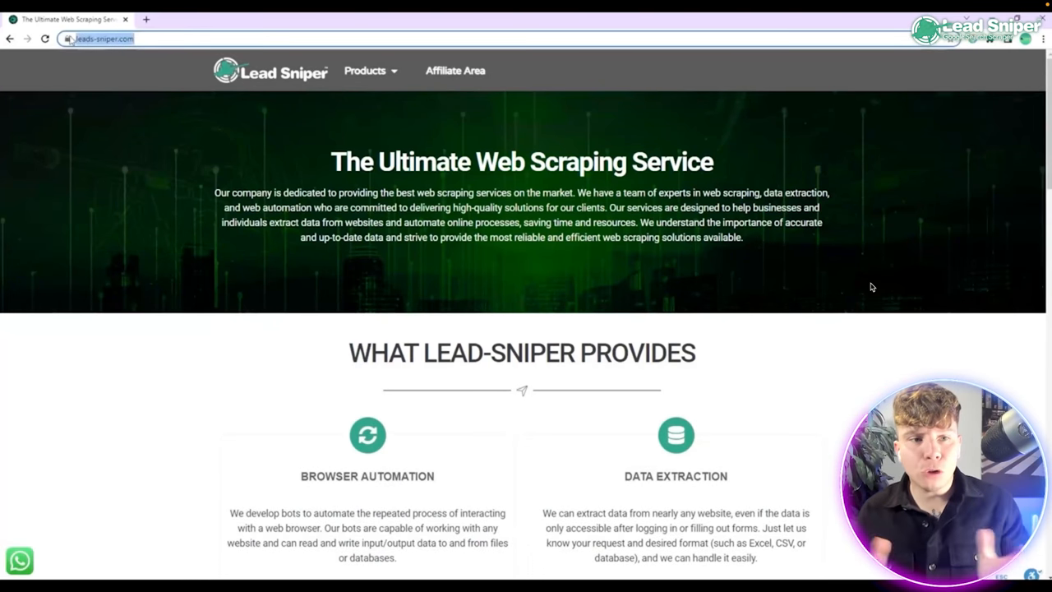
- Open Products > Google Search Scraper and scroll to the extracted fields and sample CSV
left_click(370, 70)
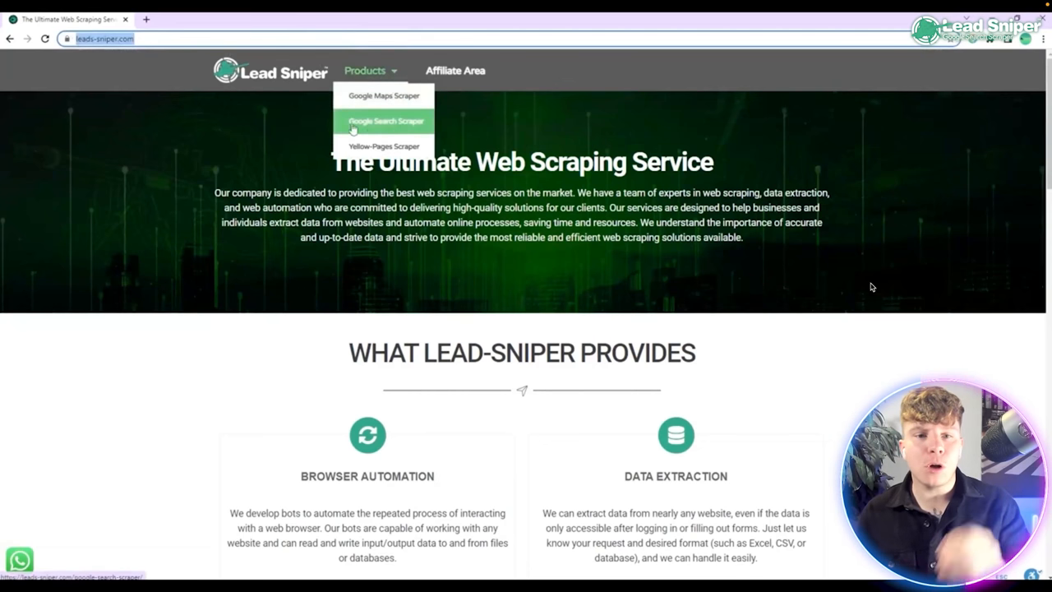
left_click(384, 120)
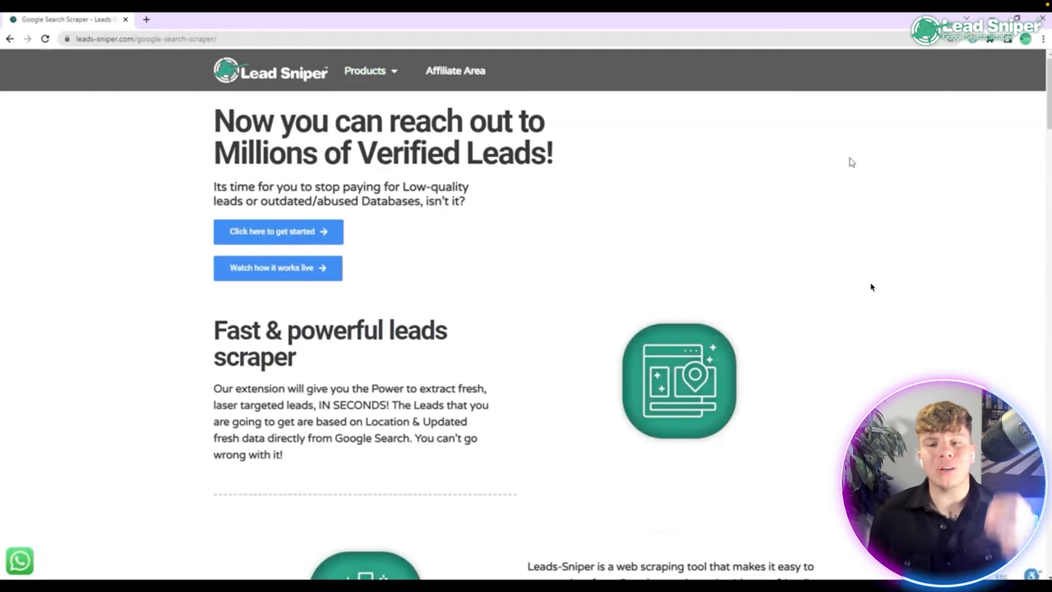
scroll("down", 3)
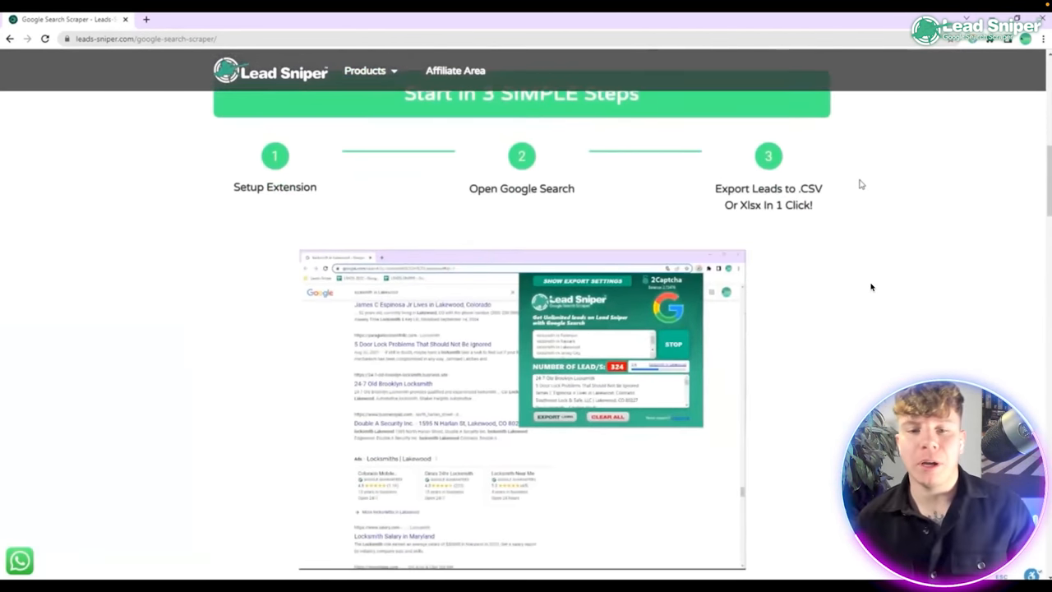
scroll("down", 3)
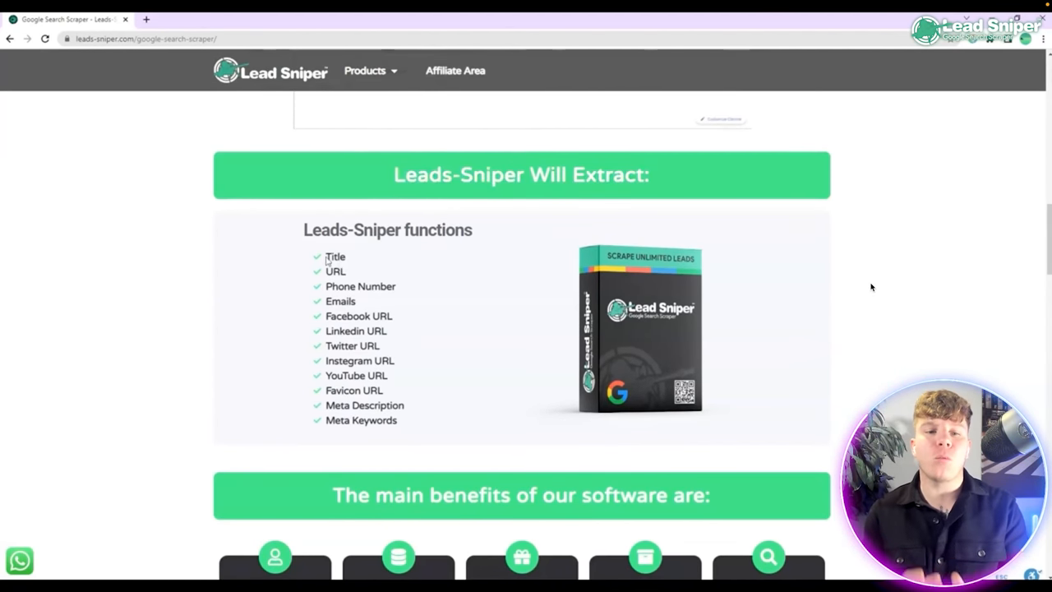
mouse_move(411, 431)
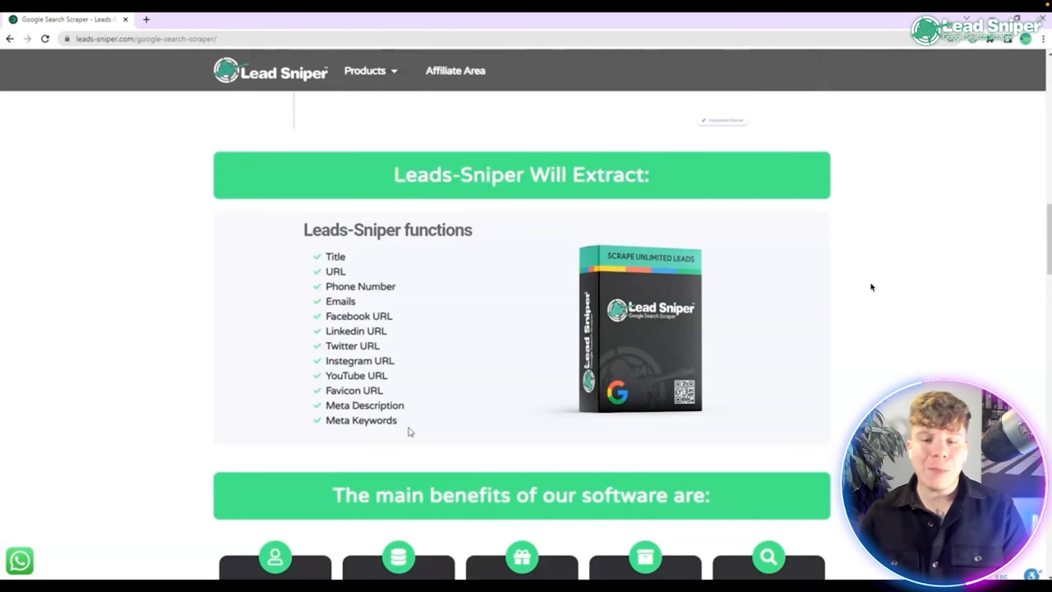
scroll("down", 3)
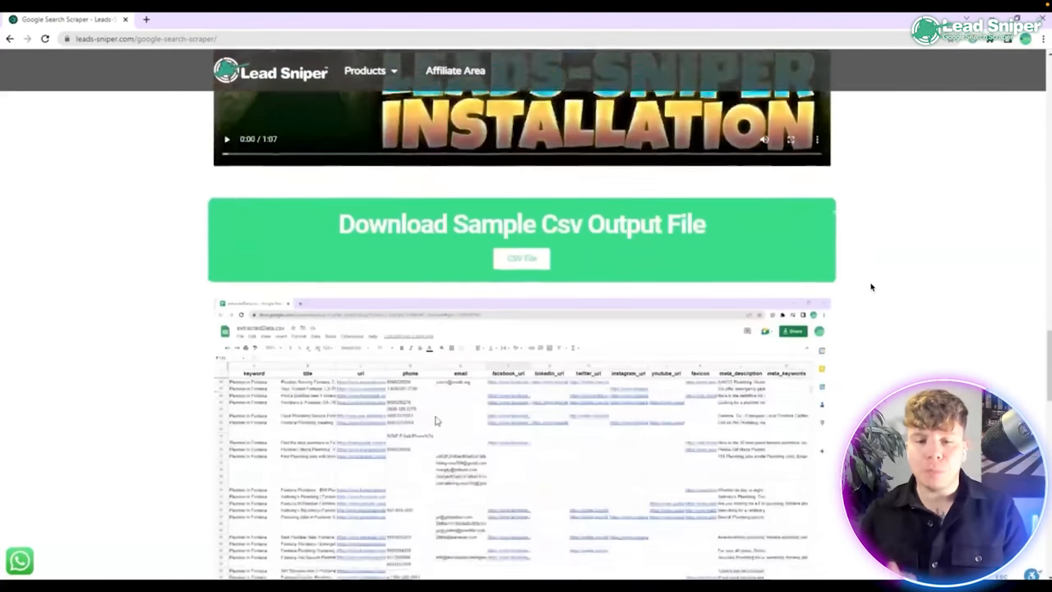
- Review the three lifetime pricing plans, then scroll to the Download Free Version section
scroll("down", 3)
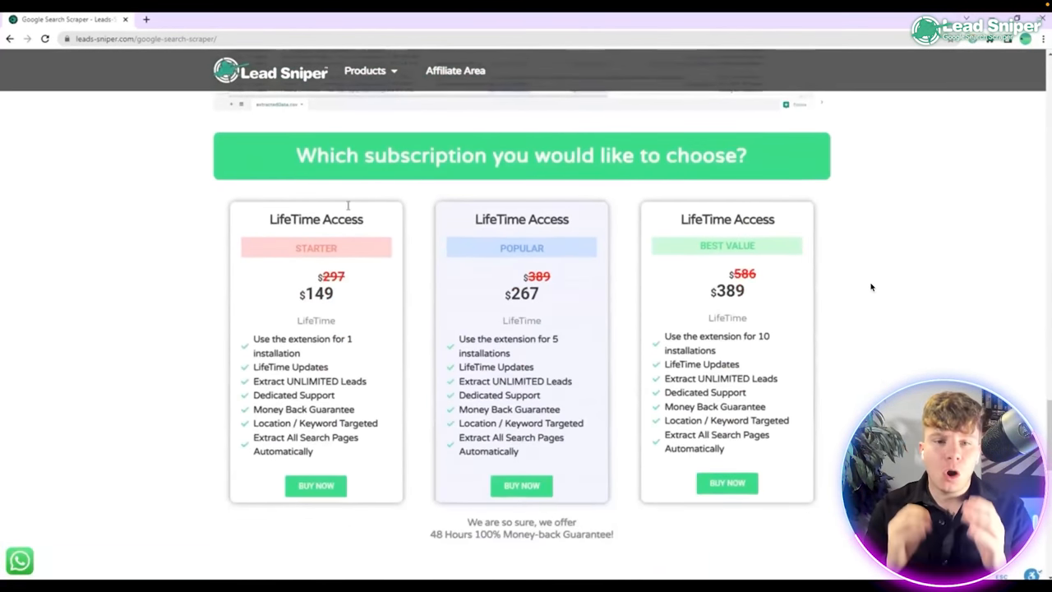
mouse_move(311, 265)
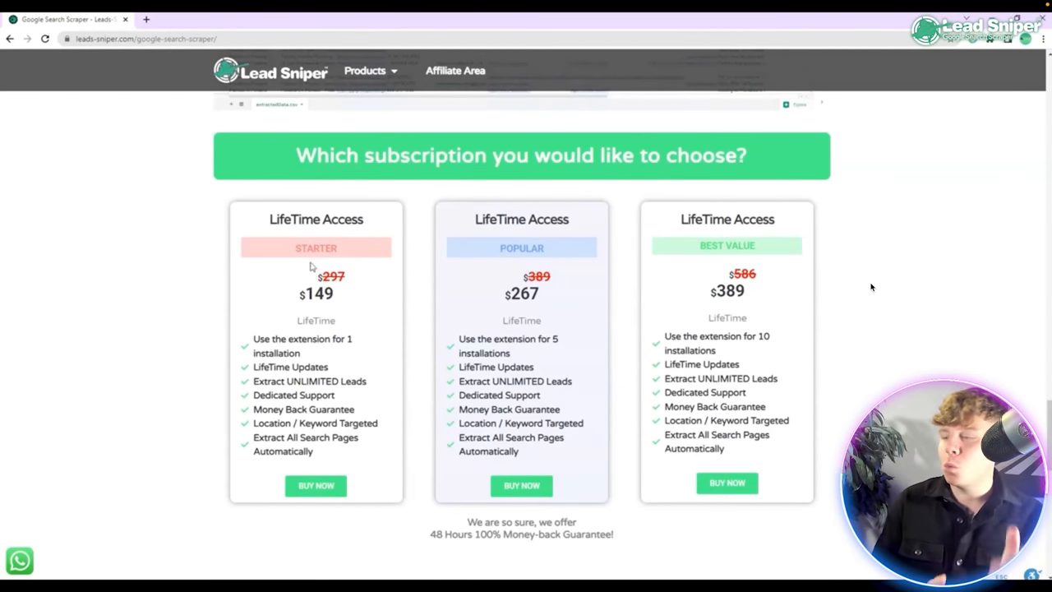
double_click(316, 294)
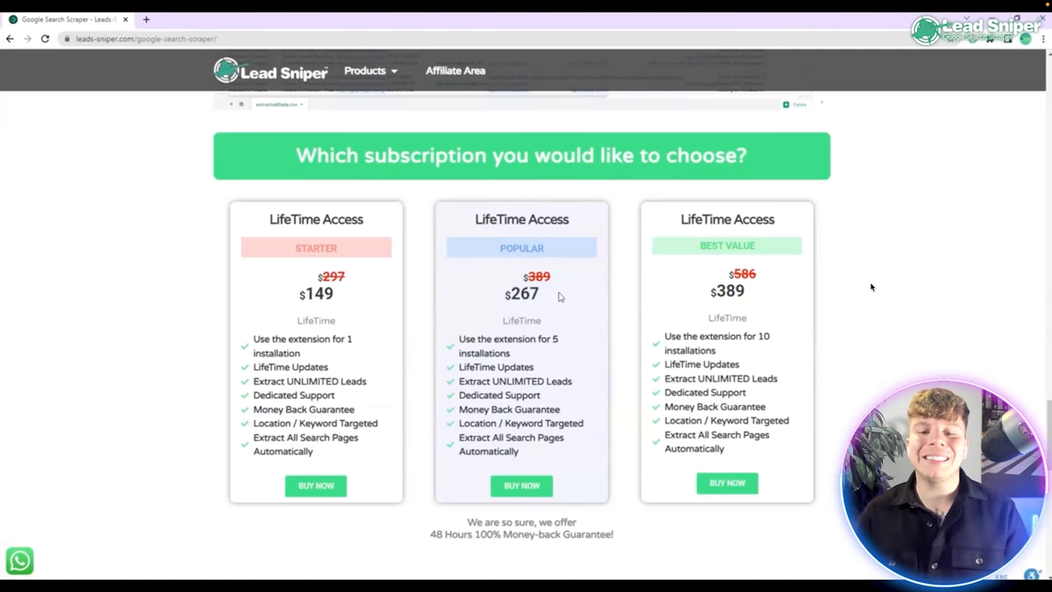
double_click(485, 338)
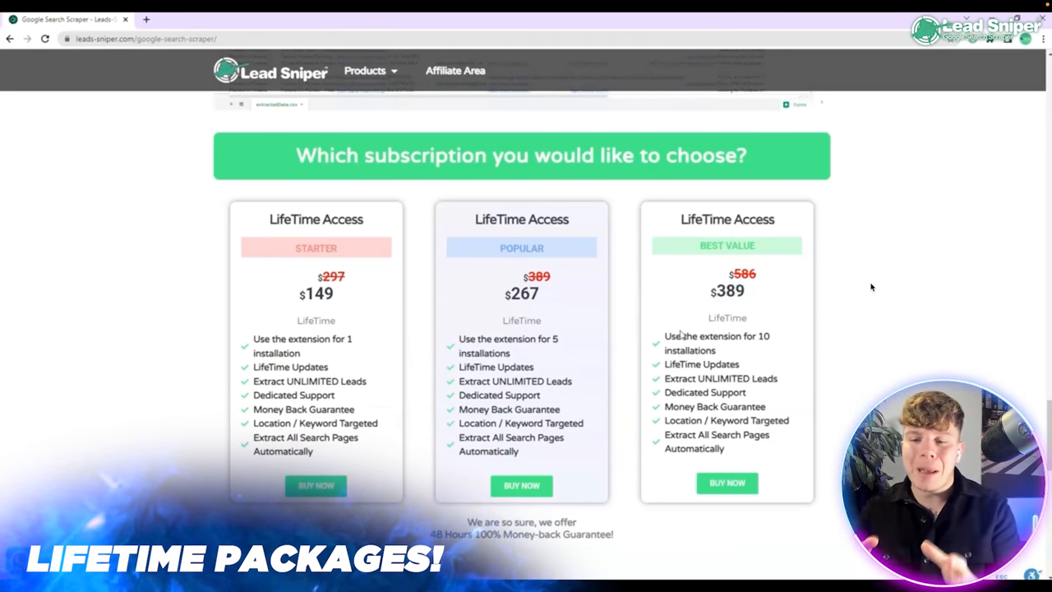
double_click(716, 343)
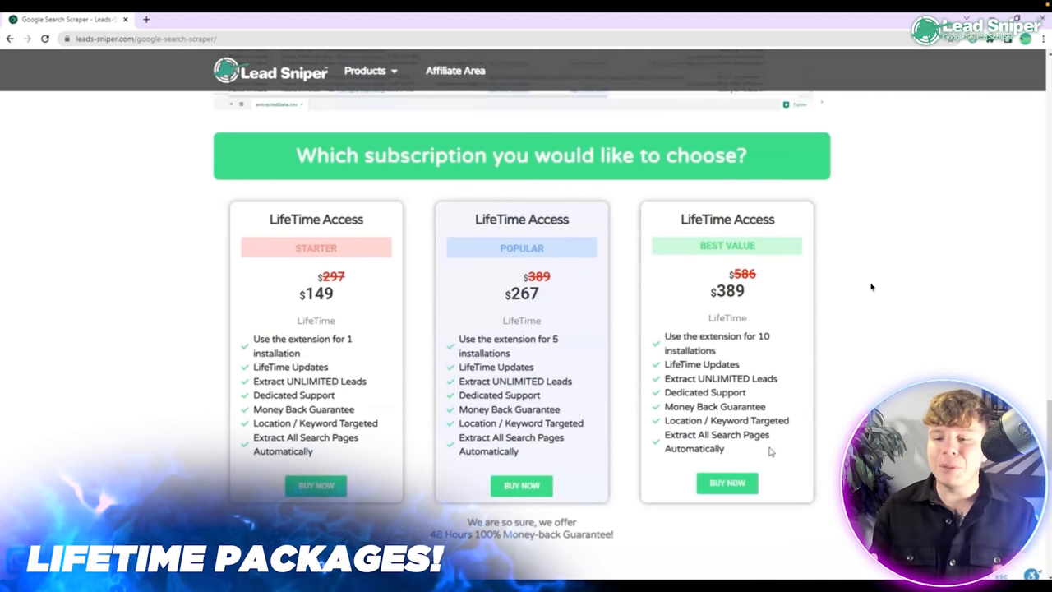
scroll("down", 3)
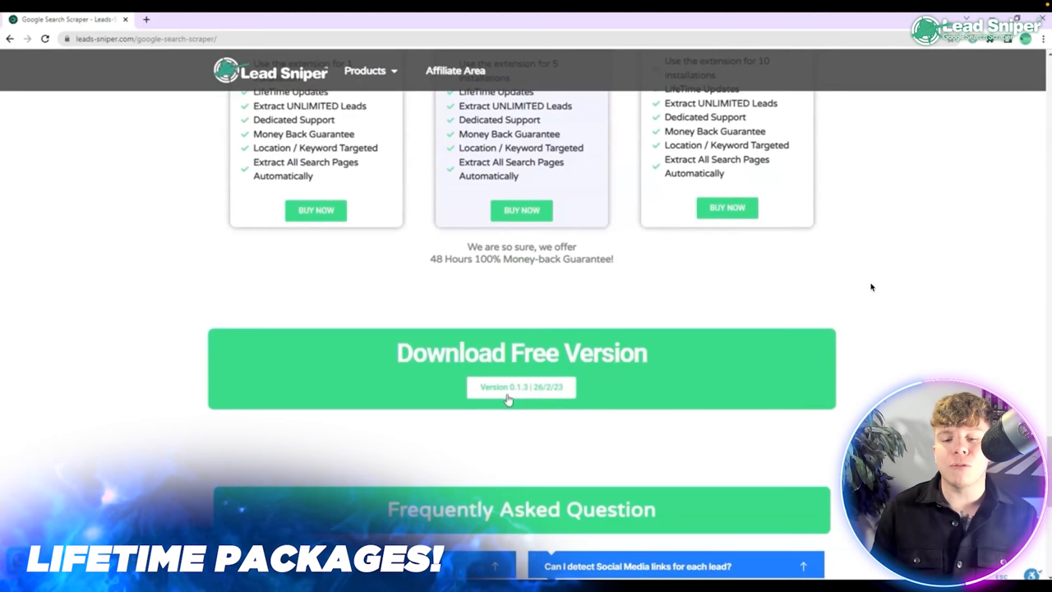
mouse_move(522, 393)
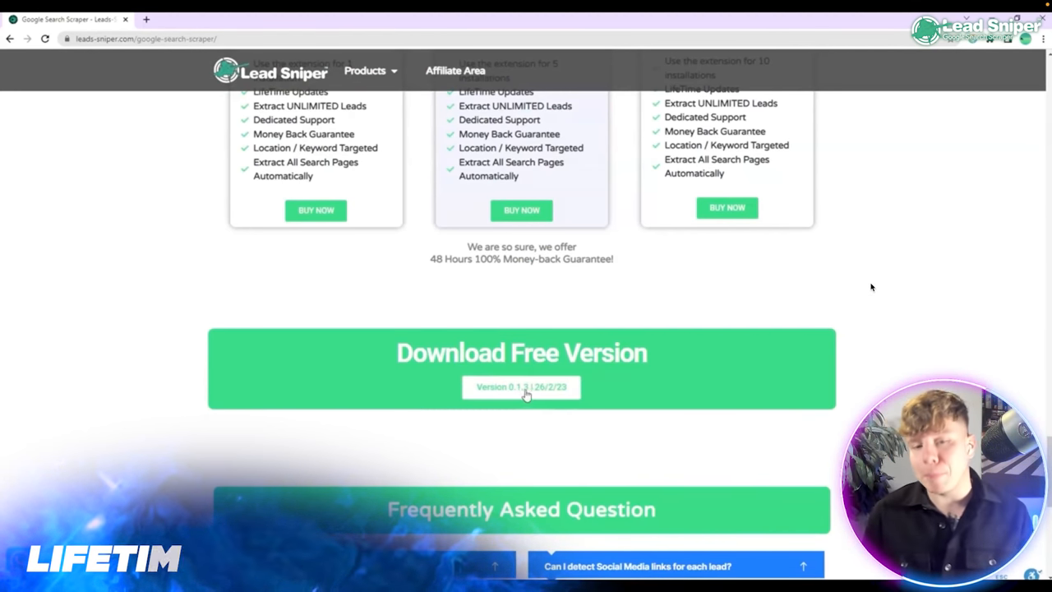